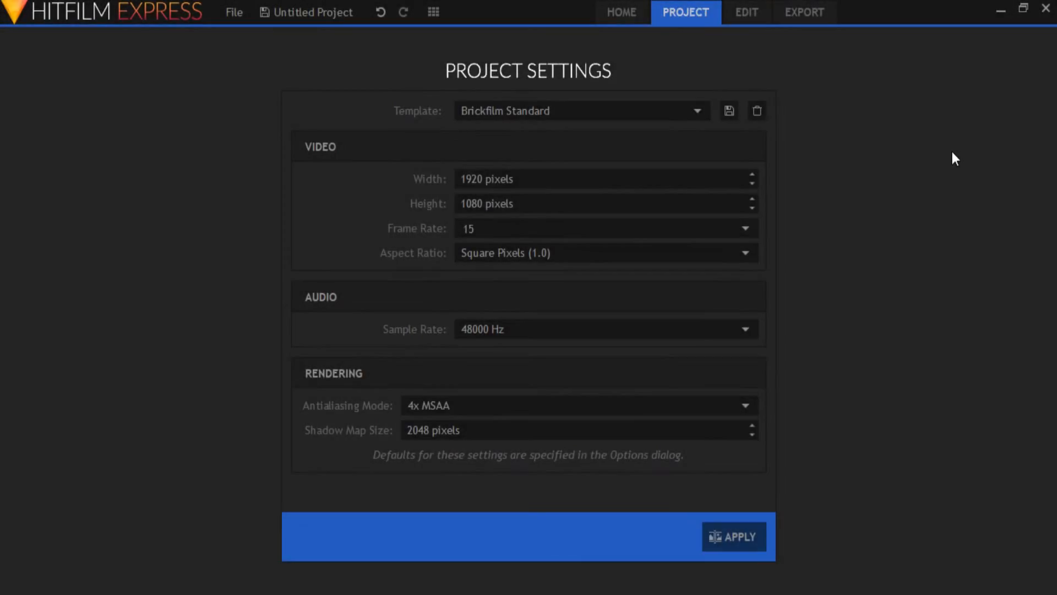
# Apply the Brickfilm Standard template: 1920×1080, 15 fps, square pixels, 48000 Hz audio
pyautogui.click(582, 111)
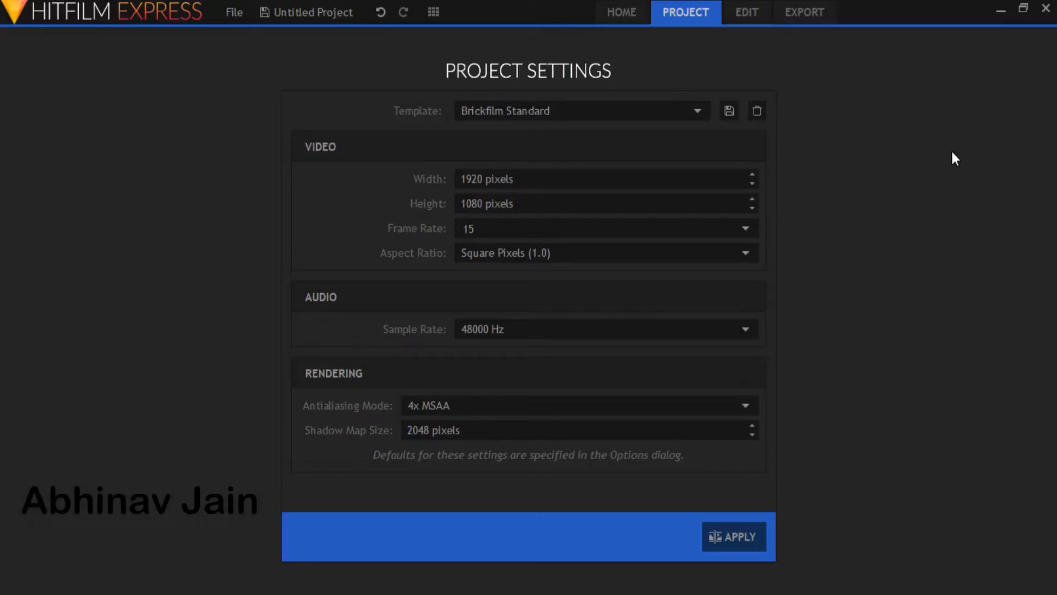
pyautogui.click(582, 111)
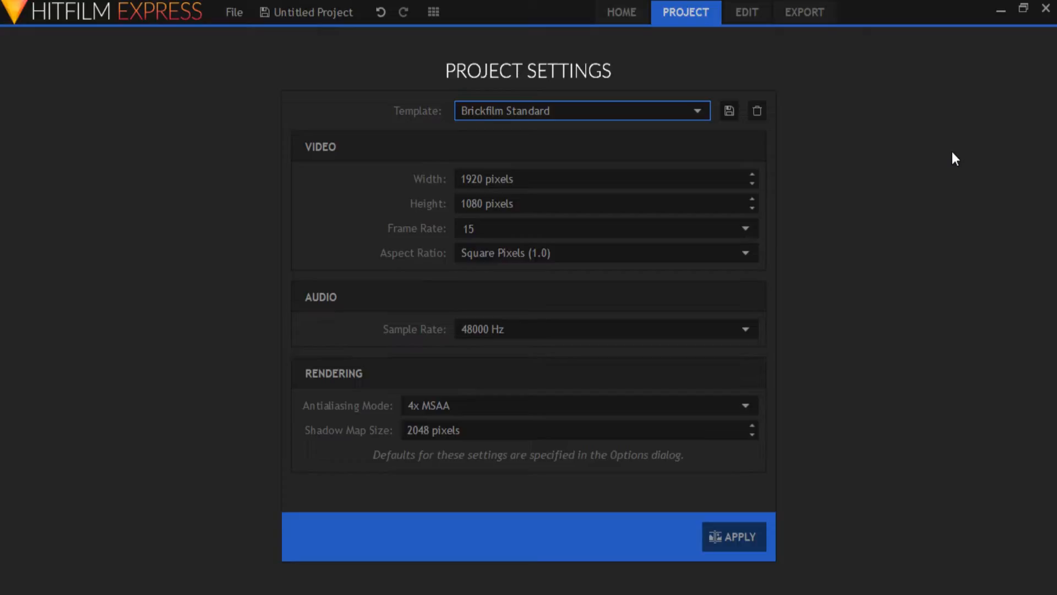
pyautogui.moveTo(613, 163)
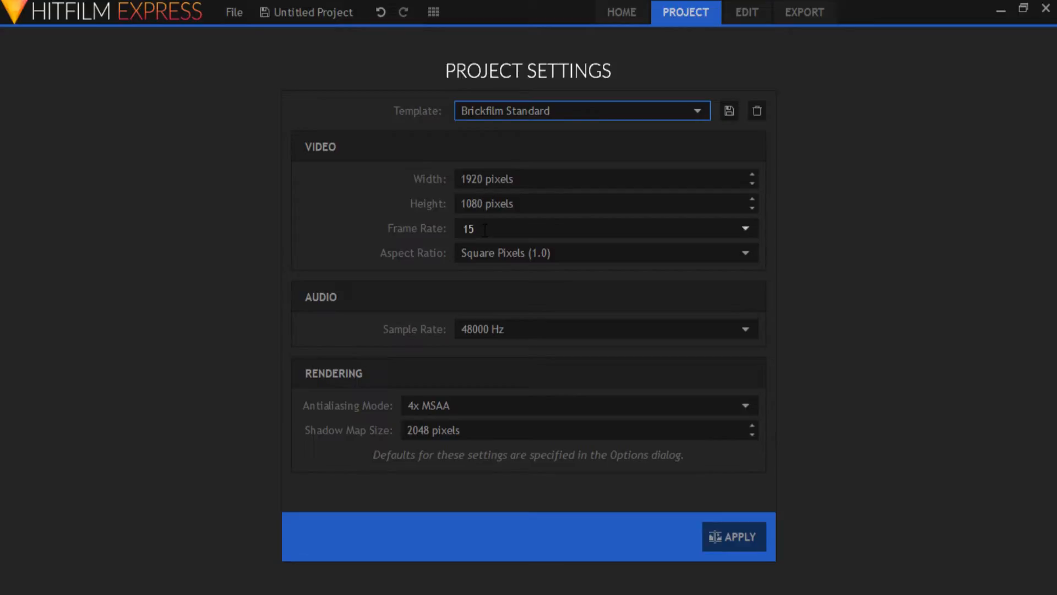
pyautogui.moveTo(480, 244)
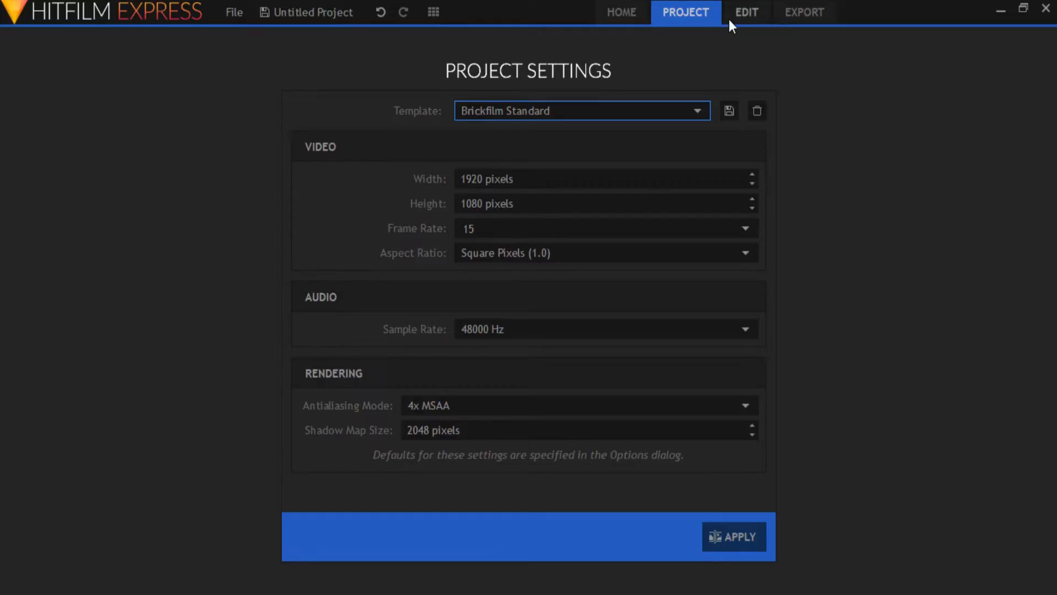
# Import the Demo folder from Stopmotion as an image sequence
pyautogui.click(747, 12)
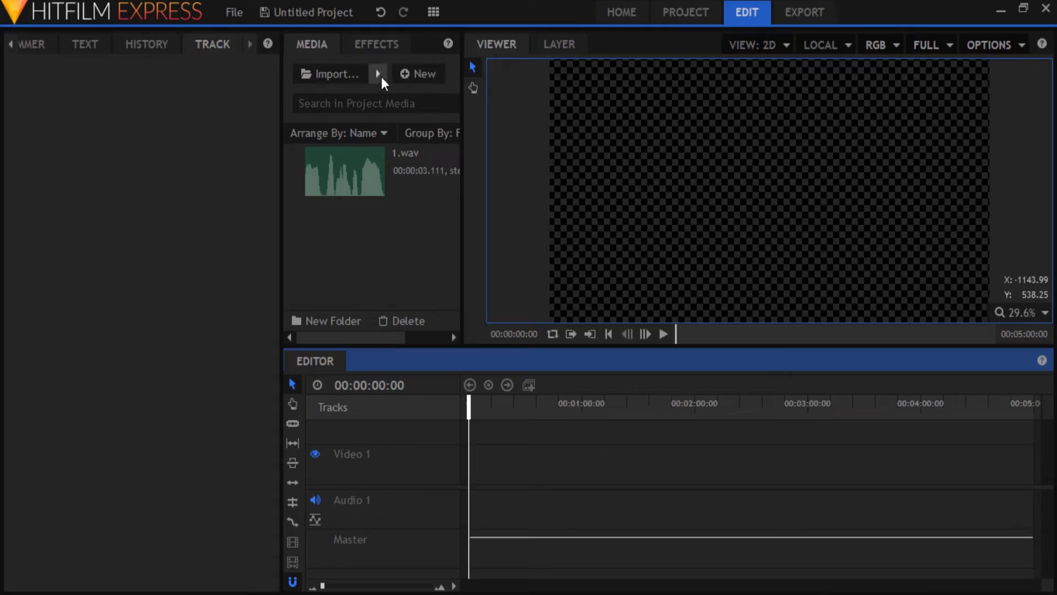
pyautogui.click(378, 73)
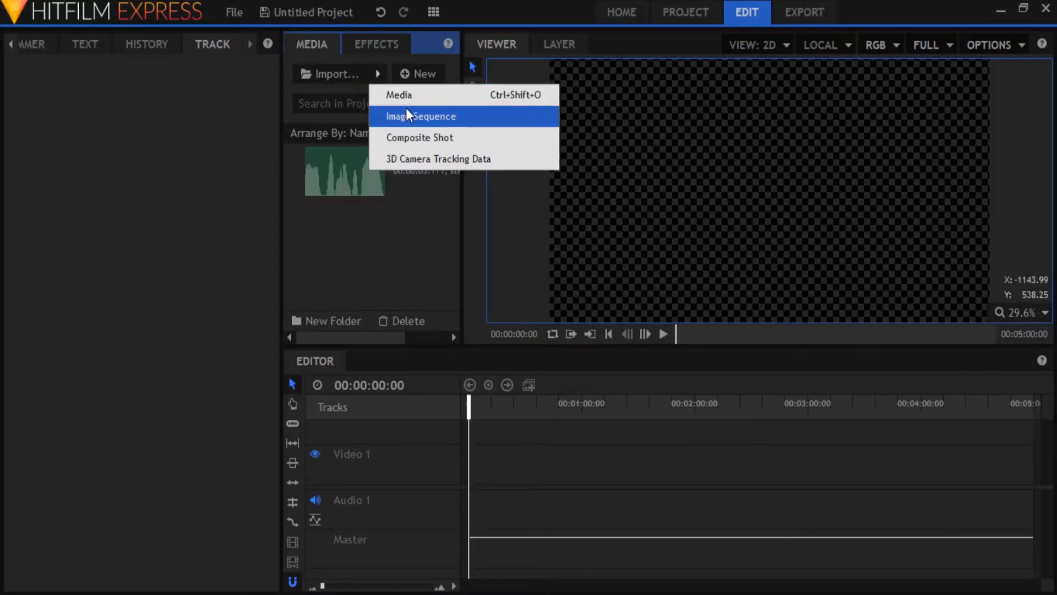
pyautogui.click(421, 116)
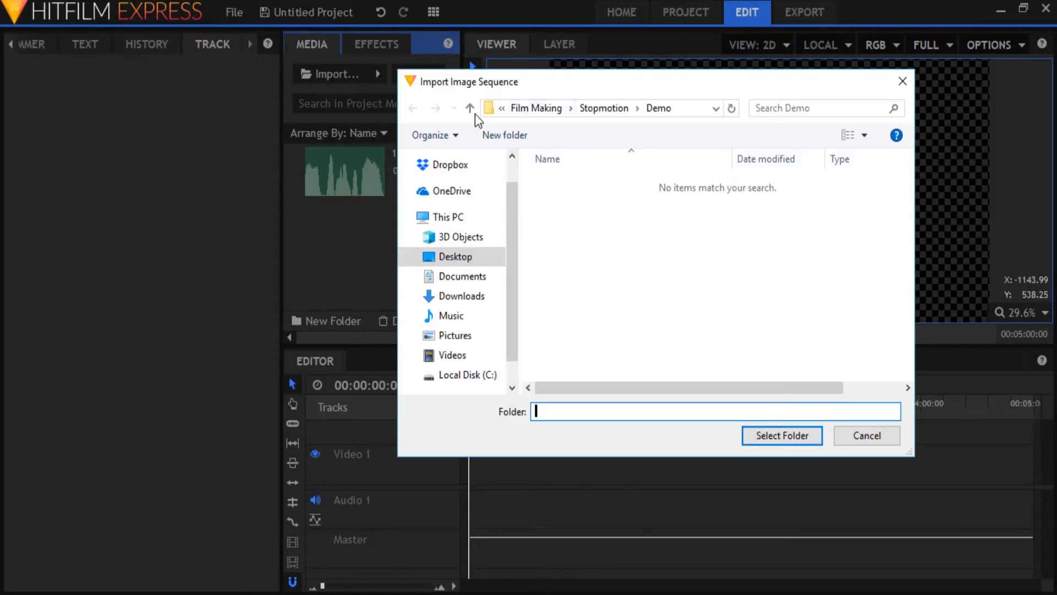
pyautogui.click(470, 108)
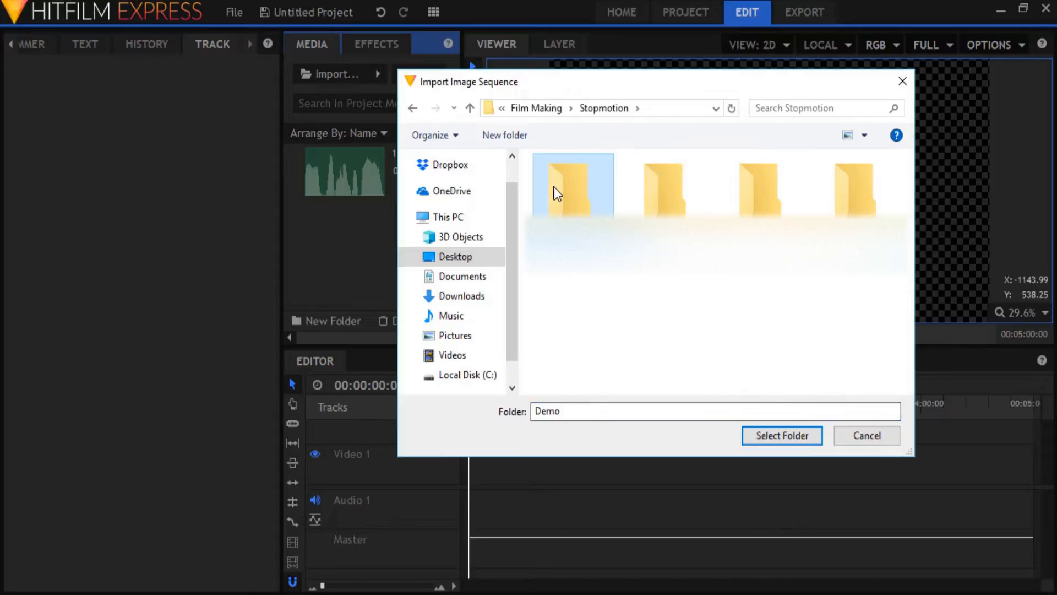
pyautogui.click(782, 435)
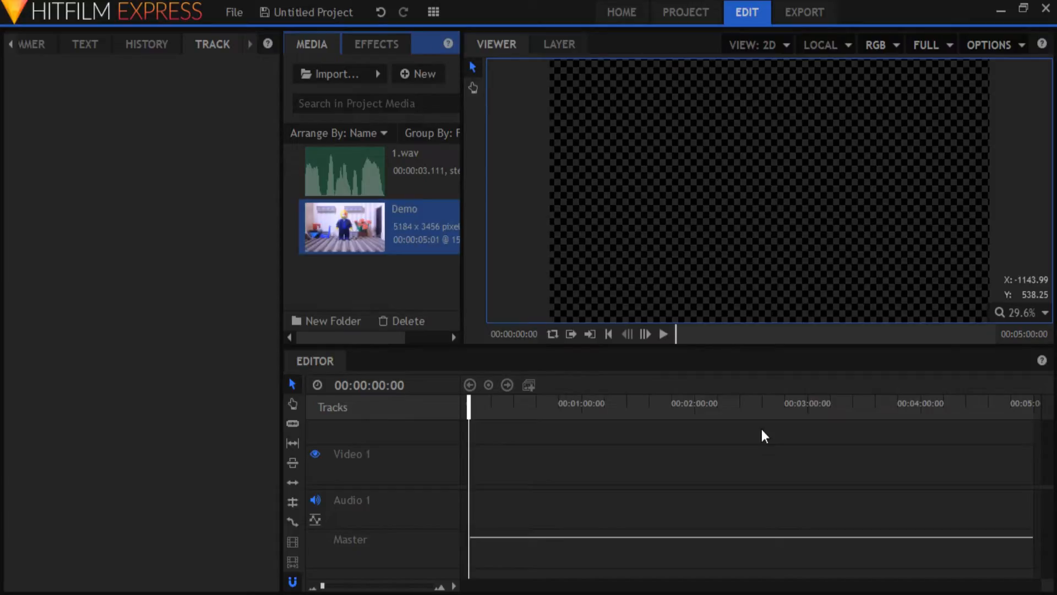
# Make a 1920×1080, 15 fps composite shot from the Demo footage
pyautogui.rightClick(343, 228)
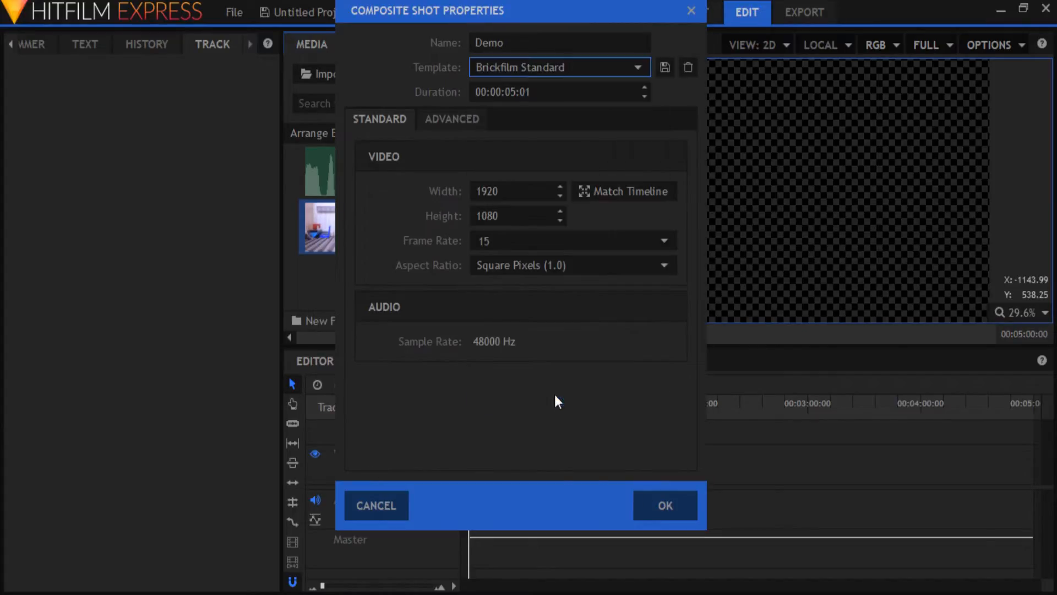
pyautogui.click(665, 505)
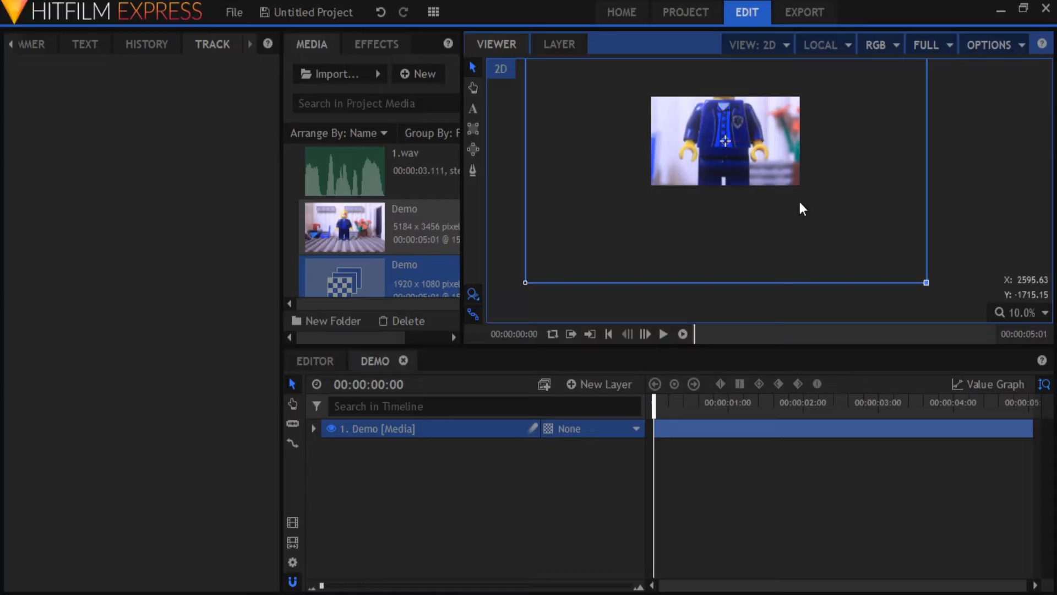
pyautogui.click(1044, 313)
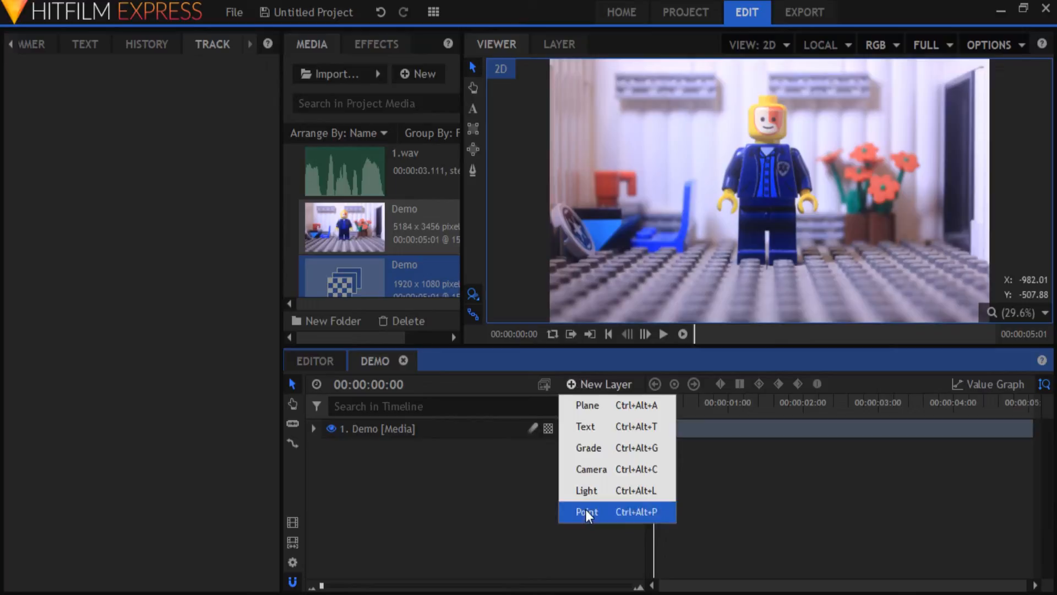
# Add a point layer named Mouth Position and expand the Demo layer
pyautogui.click(586, 512)
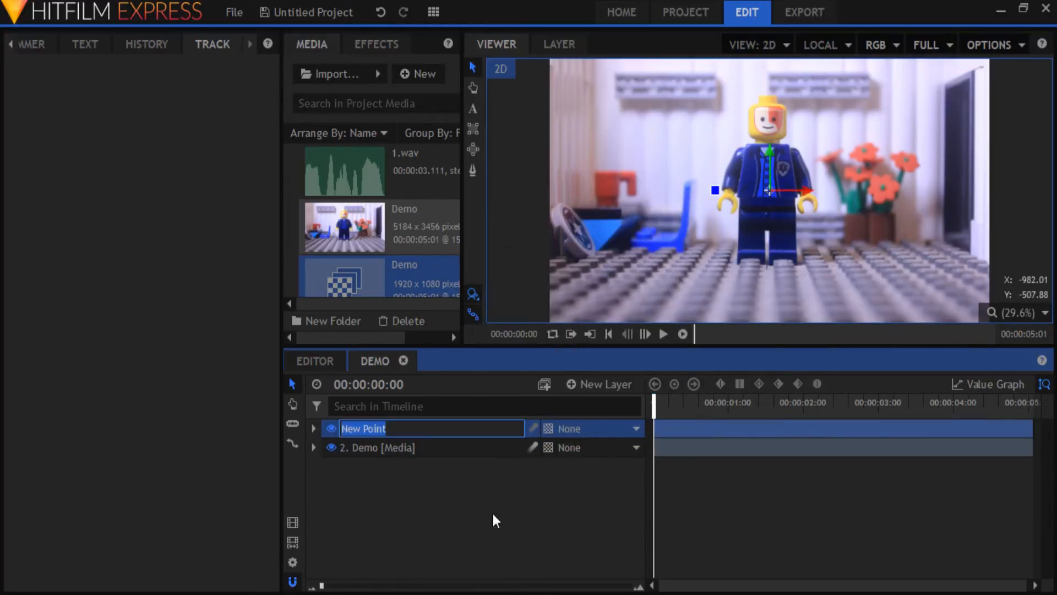
pyautogui.write('Mouth Position [')
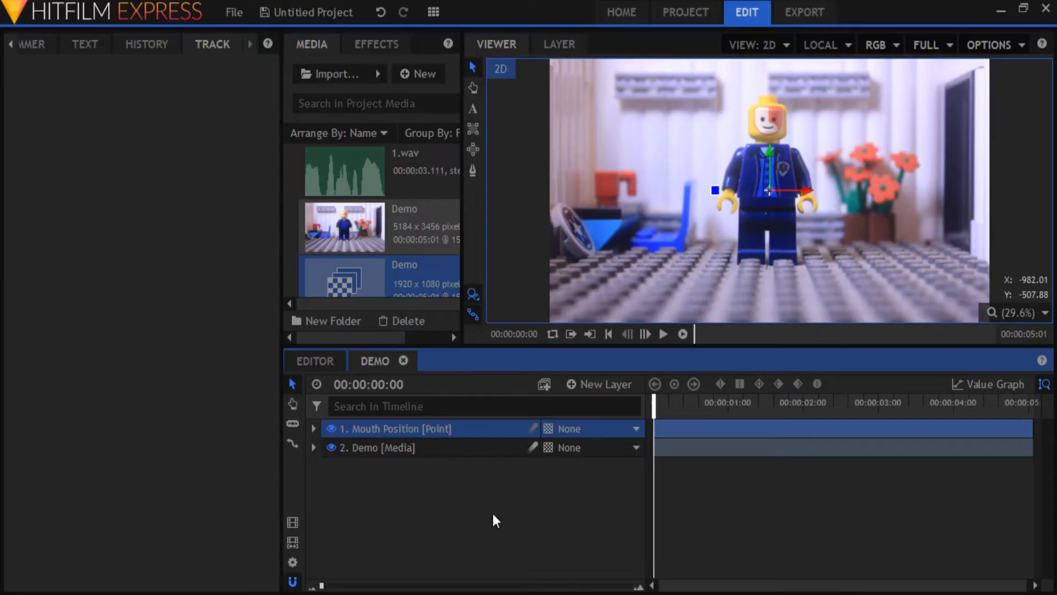
pyautogui.click(314, 448)
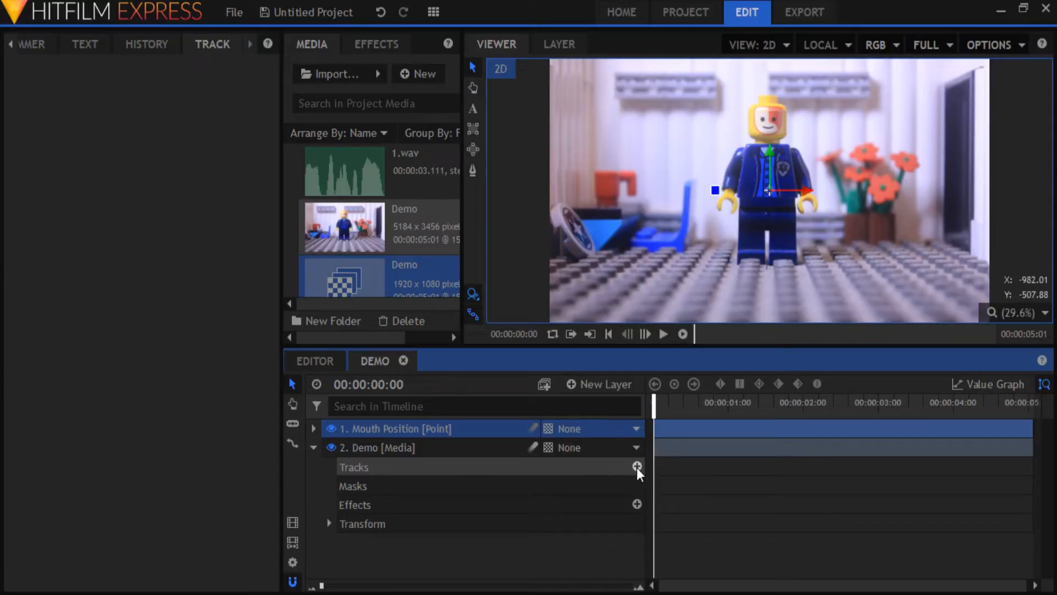
# Add a Tracker under the Demo layer's Tracks
pyautogui.click(637, 465)
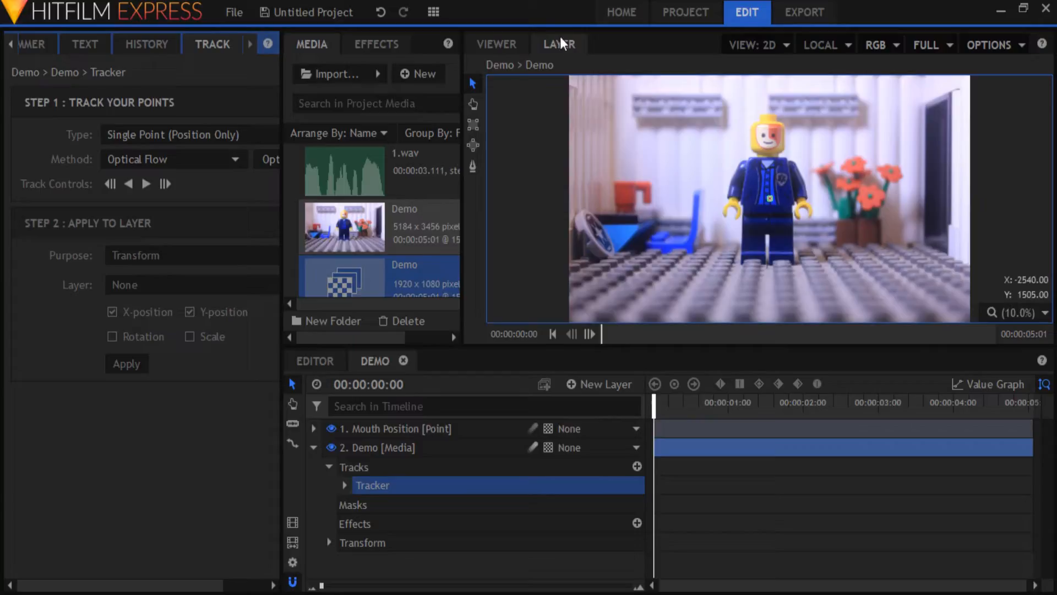
pyautogui.moveTo(793, 200)
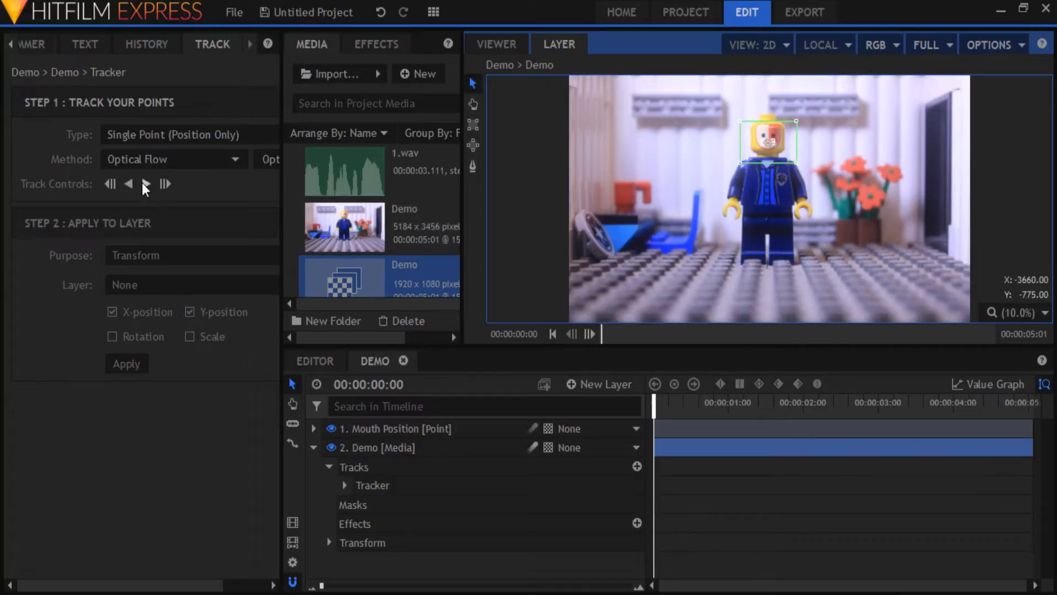
pyautogui.moveTo(146, 185)
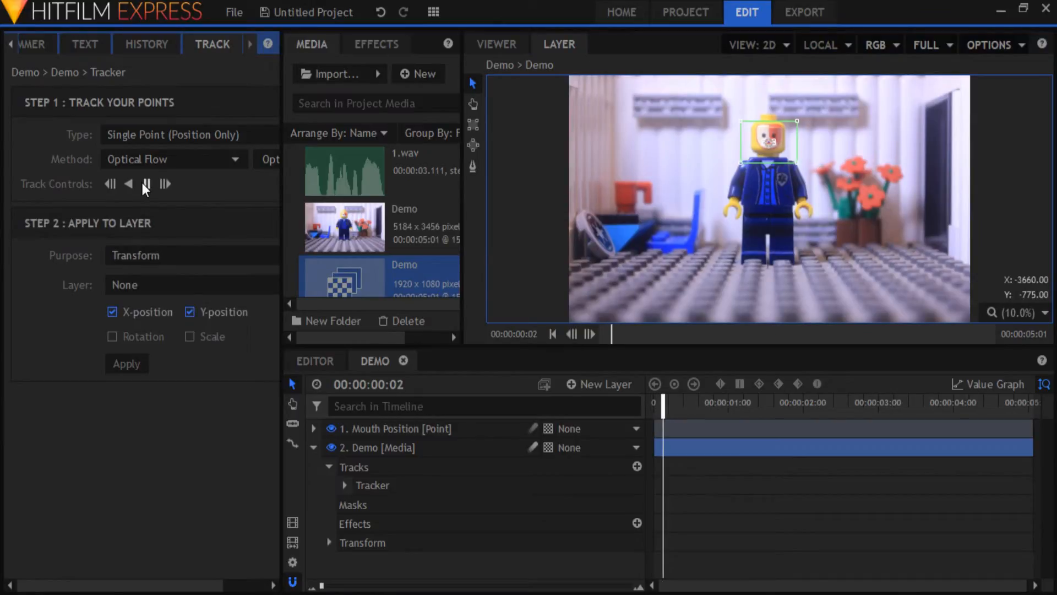
# Track the face point forward to the 2-second mark
pyautogui.click(165, 184)
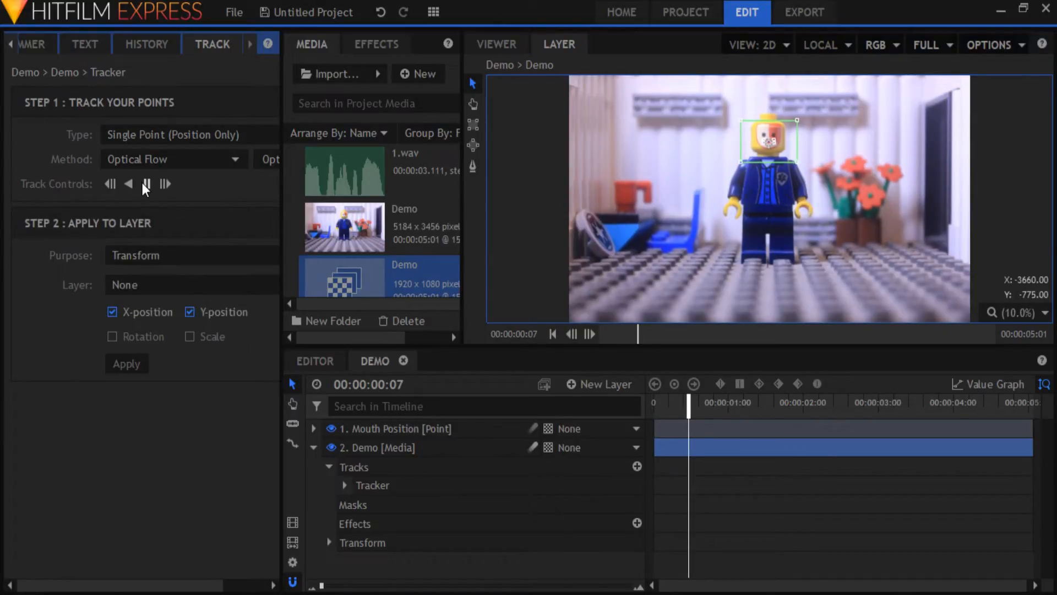
pyautogui.click(147, 184)
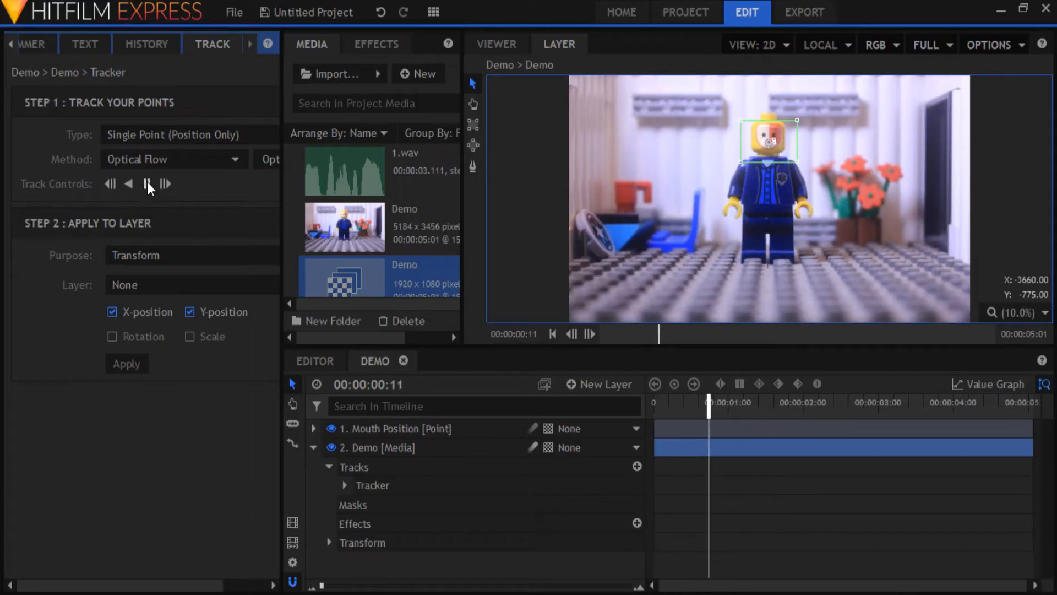
pyautogui.click(149, 184)
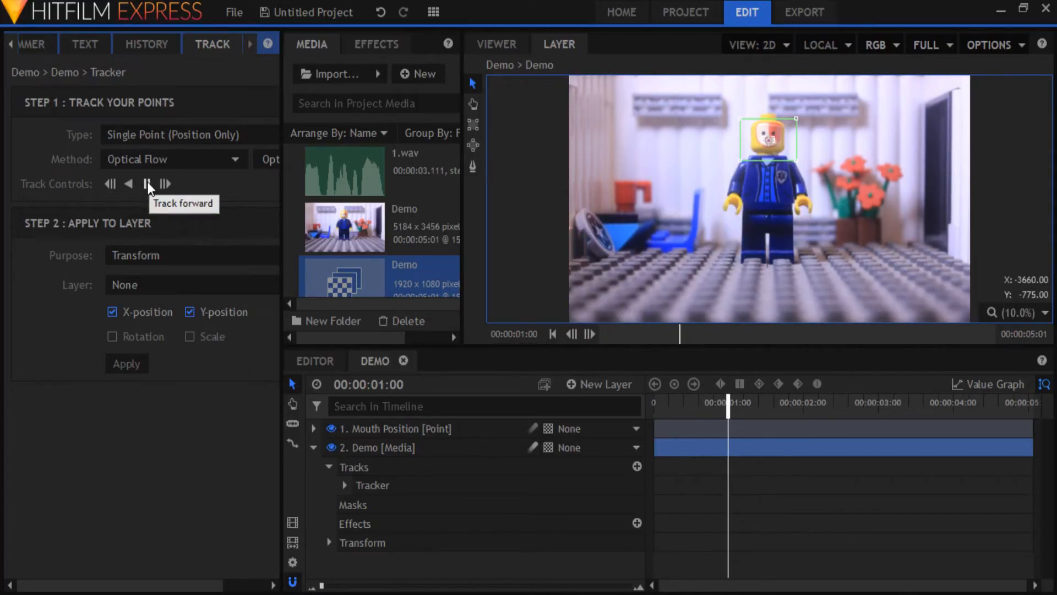
pyautogui.click(148, 184)
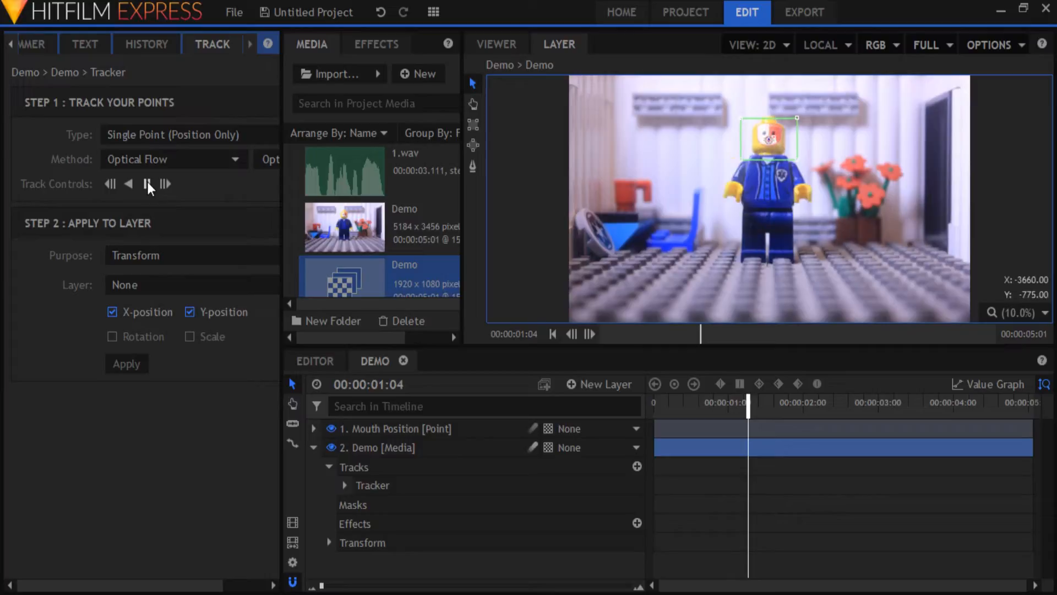
pyautogui.click(165, 184)
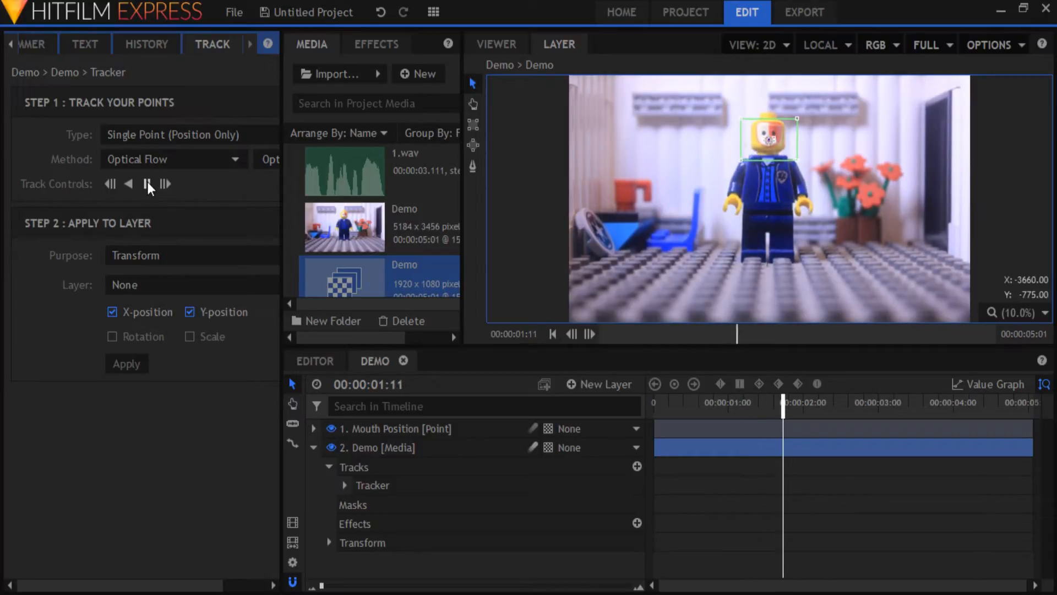
pyautogui.click(148, 184)
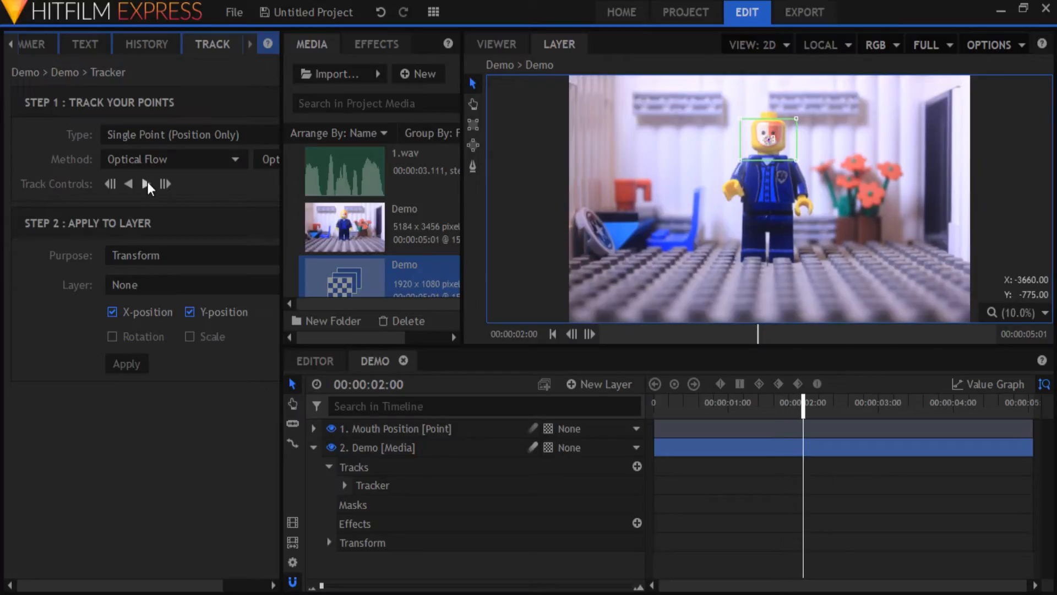
pyautogui.moveTo(92, 246)
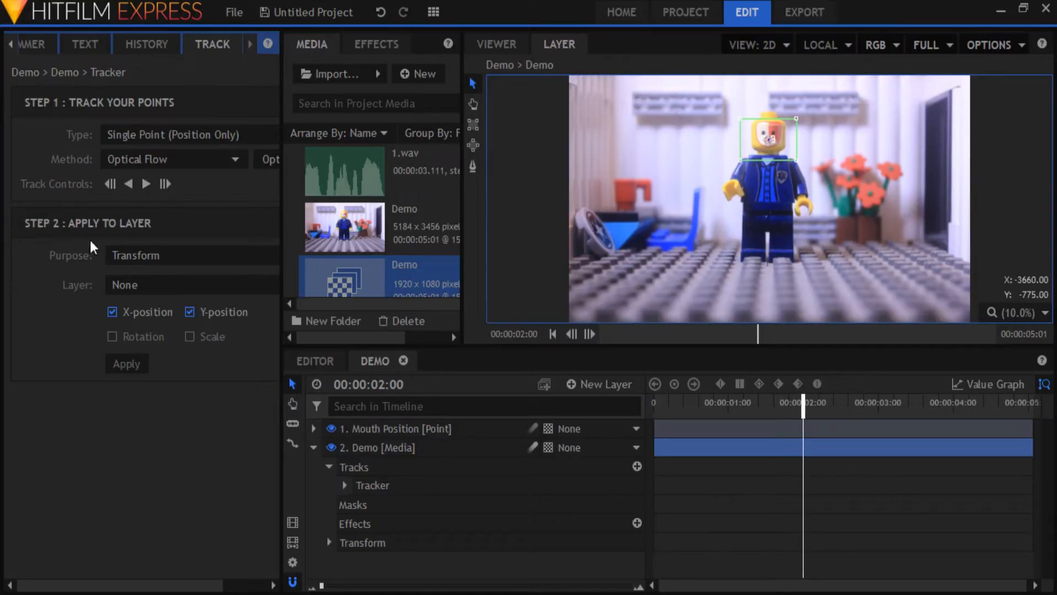
# Apply the track's X and Y position data to the 1. Mouth Position layer
pyautogui.click(191, 284)
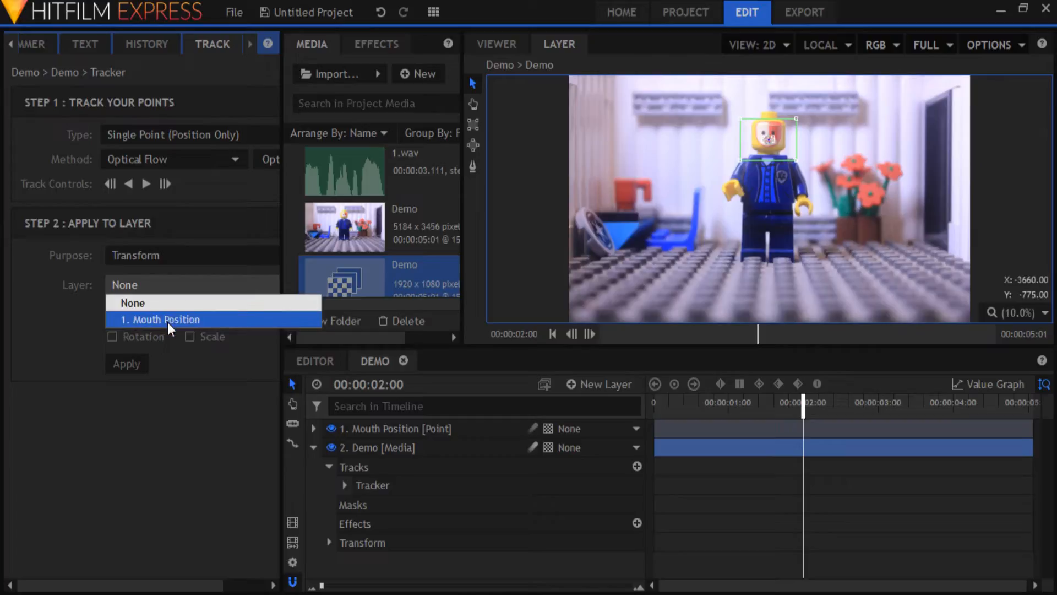
pyautogui.click(159, 320)
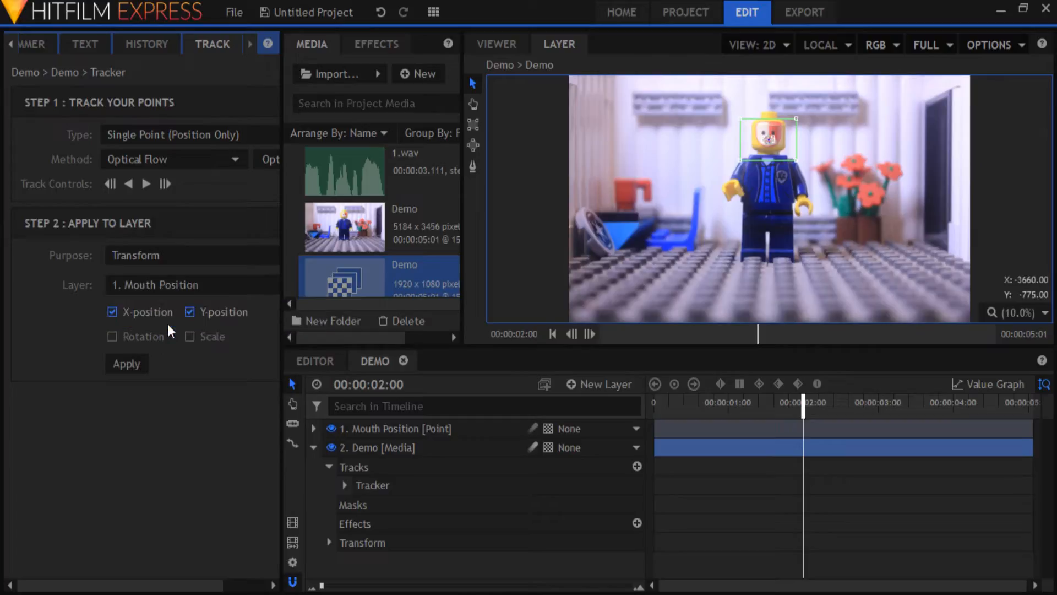
pyautogui.click(126, 364)
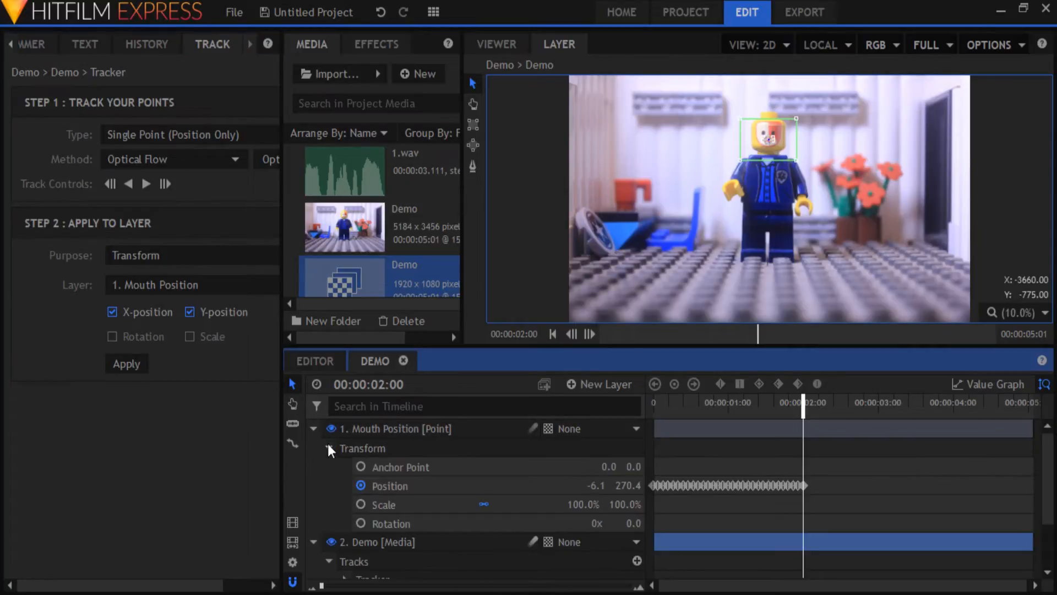
pyautogui.moveTo(815, 474)
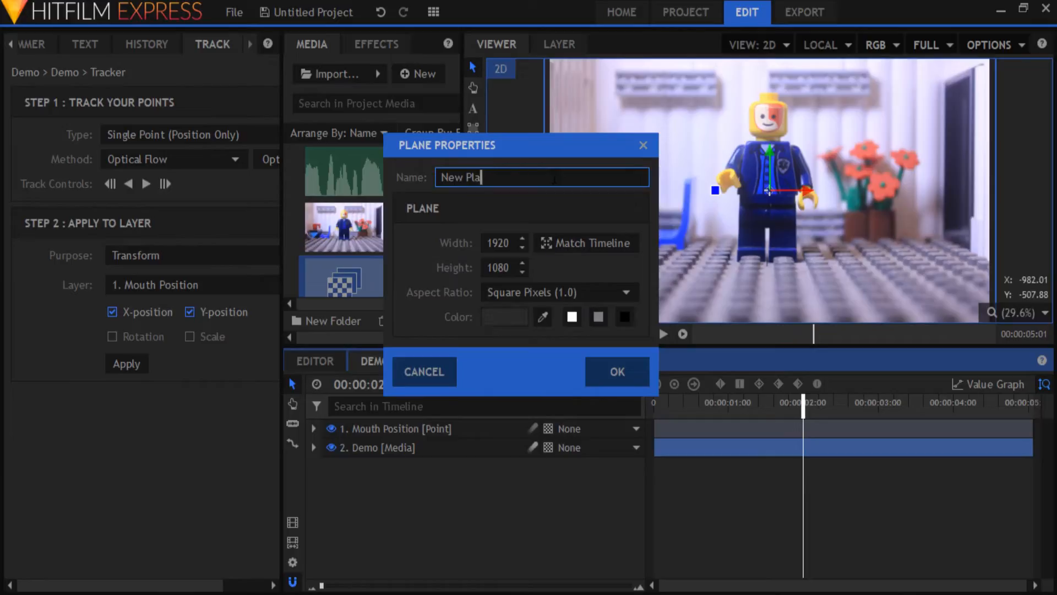
# Create the new plane layer with the name Mouth
pyautogui.write('Mouth')
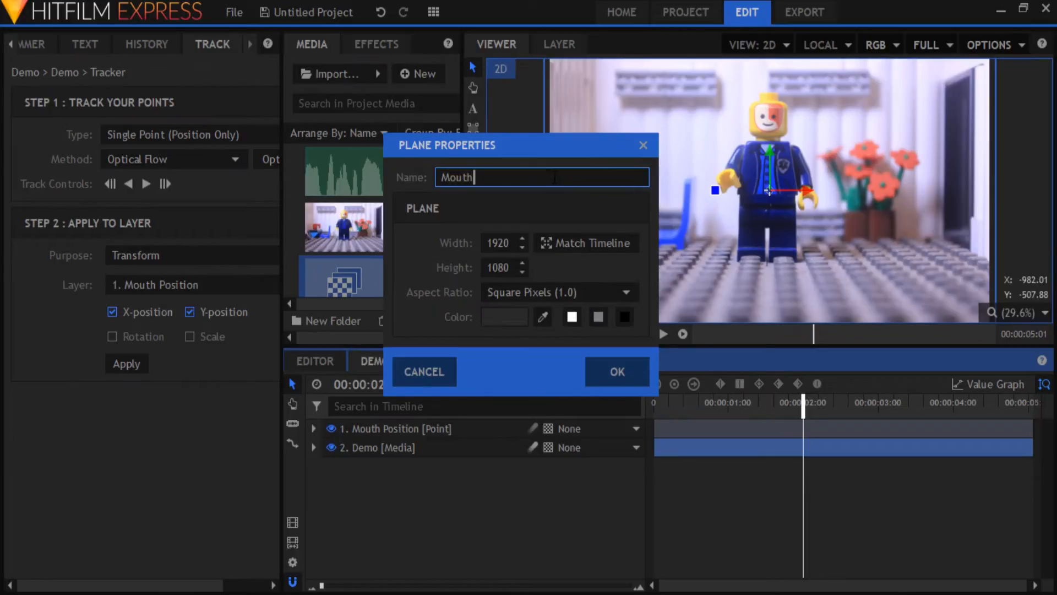
pyautogui.click(616, 371)
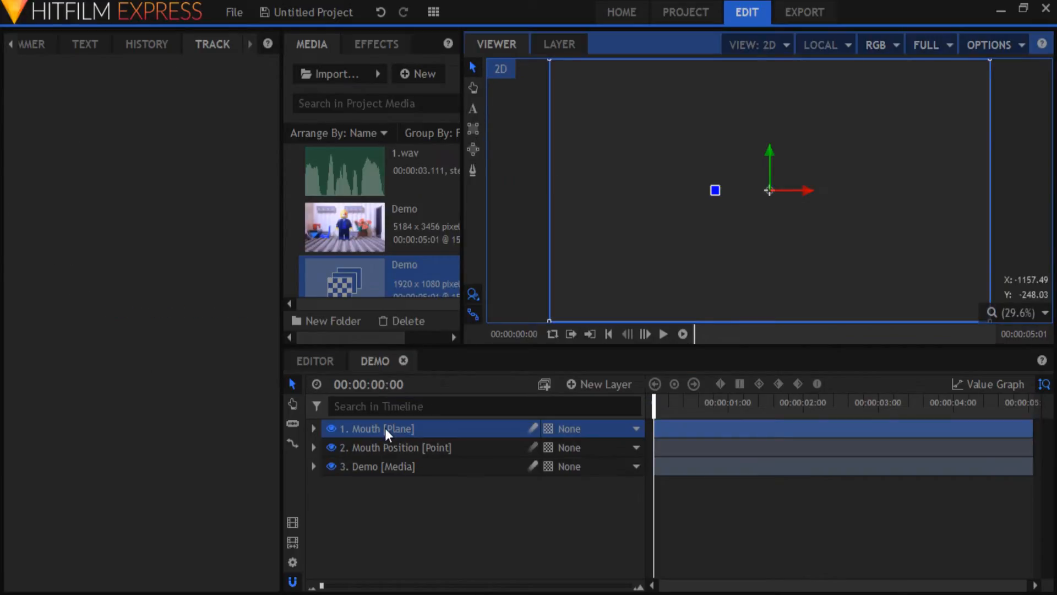
pyautogui.moveTo(470, 190)
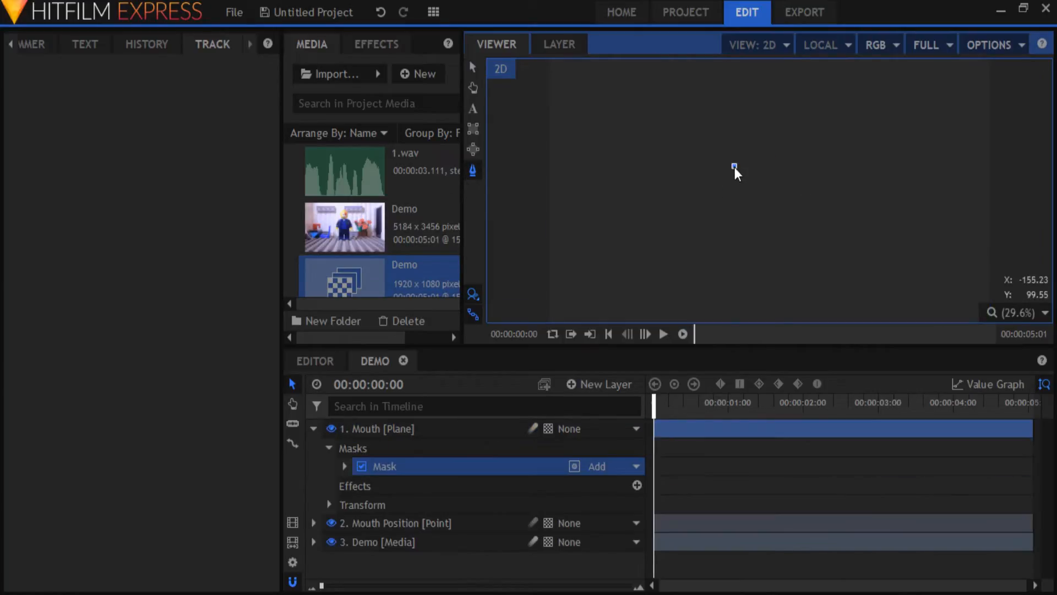
# Draw a thin mouth mask over the smile and smooth its points
pyautogui.moveTo(734, 169); pyautogui.dragTo(778, 176)
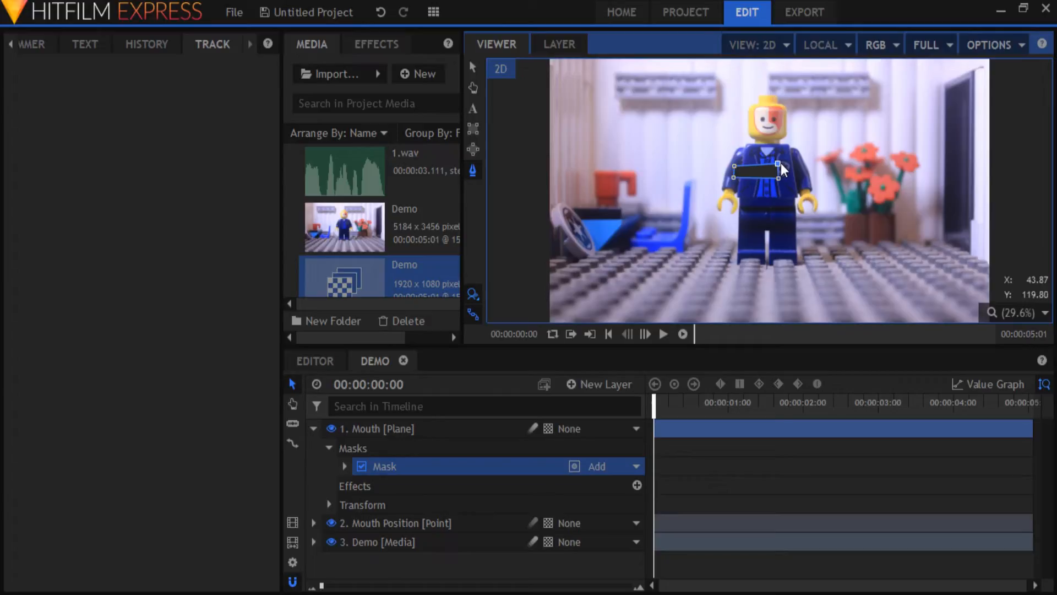
pyautogui.rightClick(776, 164)
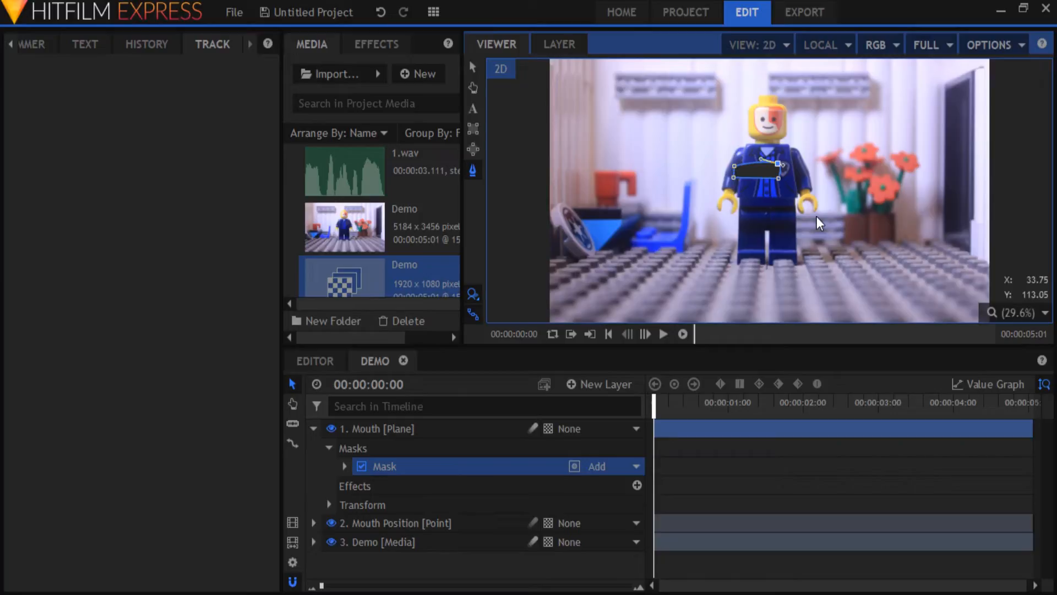
pyautogui.rightClick(734, 172)
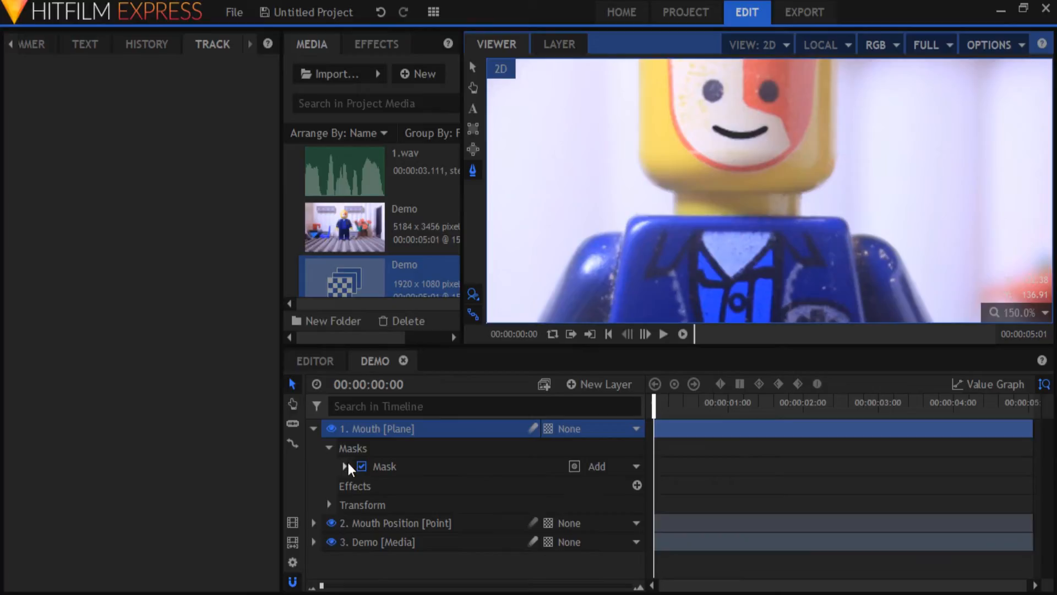
# Give the mouth mask a 2.5 px feather and scrub to preview it
pyautogui.click(345, 467)
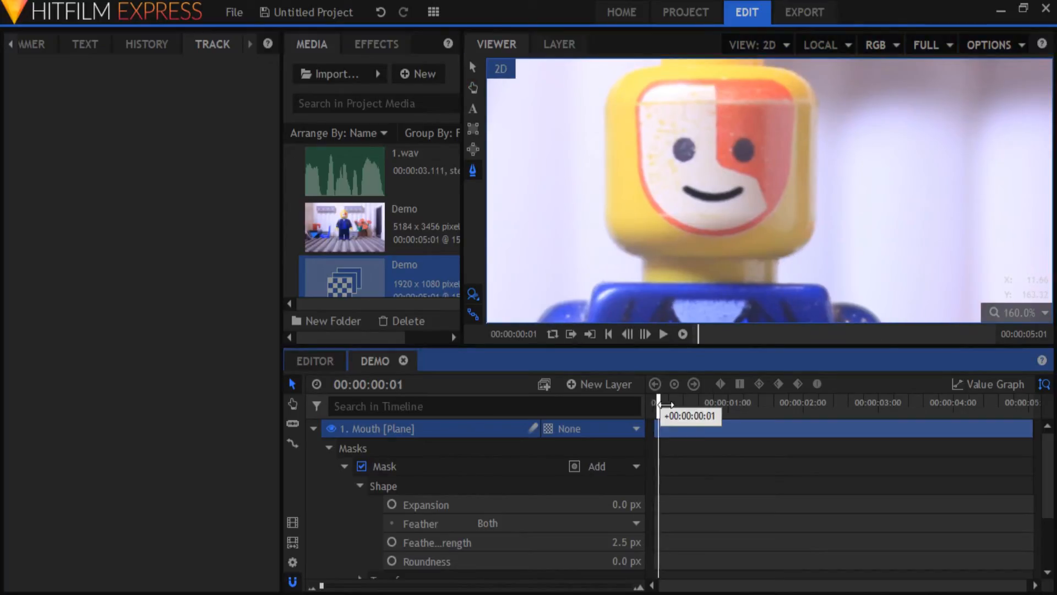
pyautogui.moveTo(661, 401); pyautogui.dragTo(700, 401)
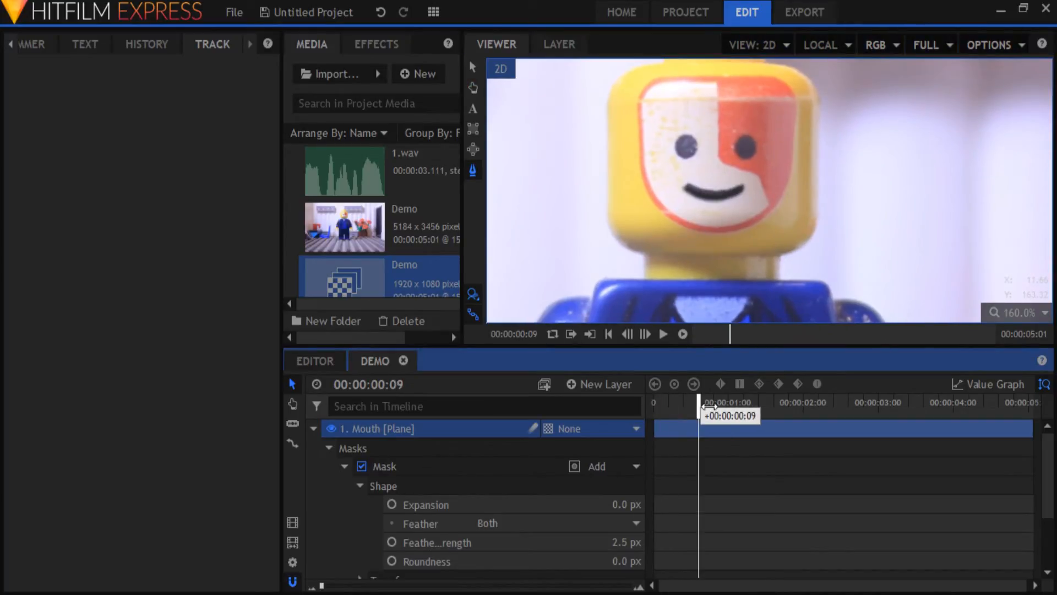
pyautogui.moveTo(701, 402); pyautogui.dragTo(749, 402)
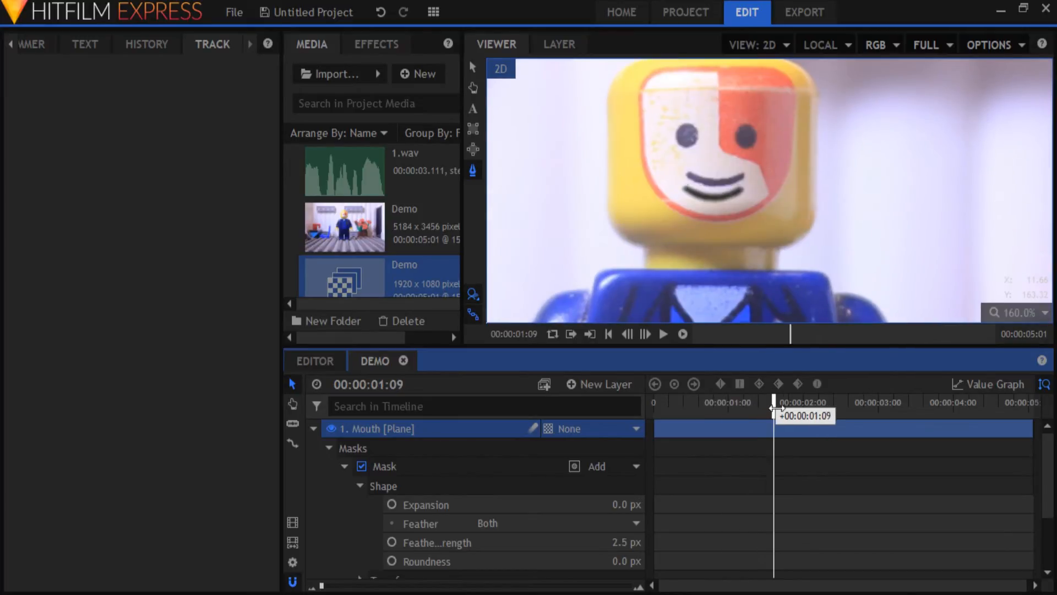
pyautogui.moveTo(774, 402); pyautogui.dragTo(726, 402)
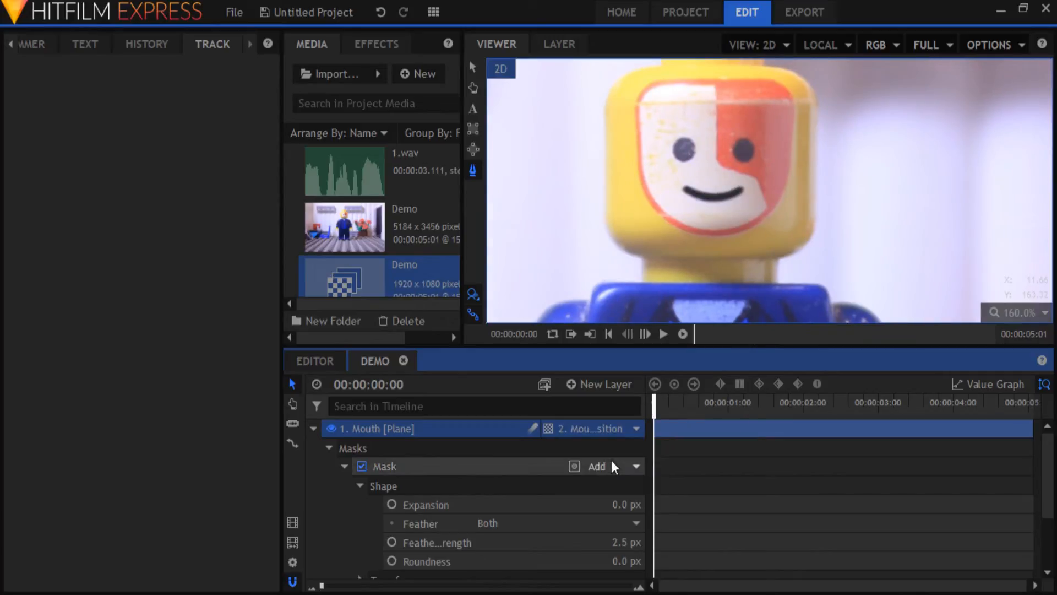
# Scrub the timeline to confirm the parented Mouth plane follows the tracked head
pyautogui.moveTo(652, 401); pyautogui.dragTo(708, 402)
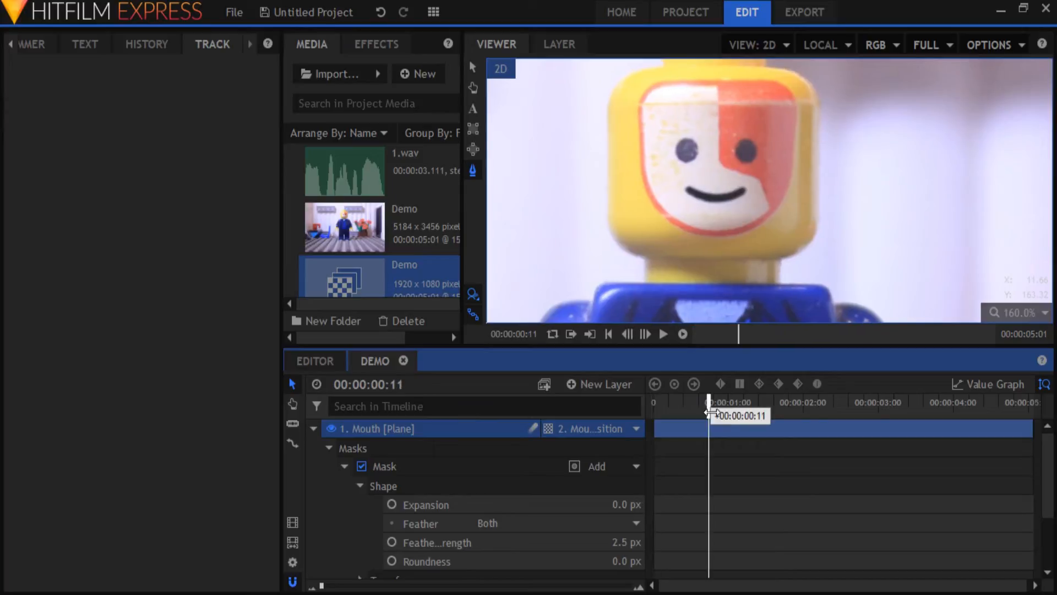
pyautogui.moveTo(708, 416); pyautogui.dragTo(759, 417)
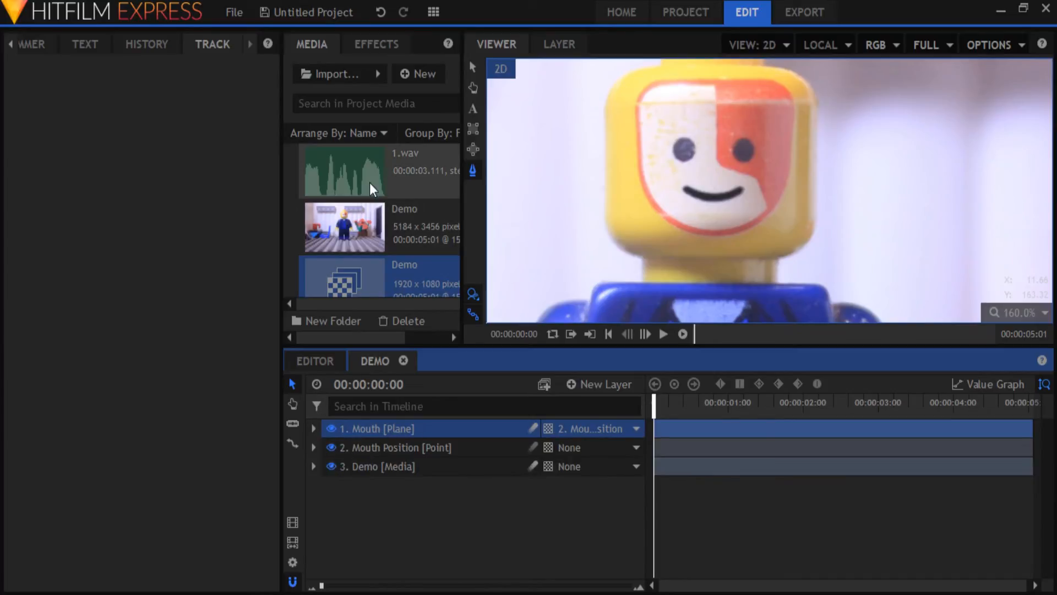
# Add the 1.wav voice recording to the timeline as a new audio layer
pyautogui.moveTo(343, 170); pyautogui.dragTo(769, 485)
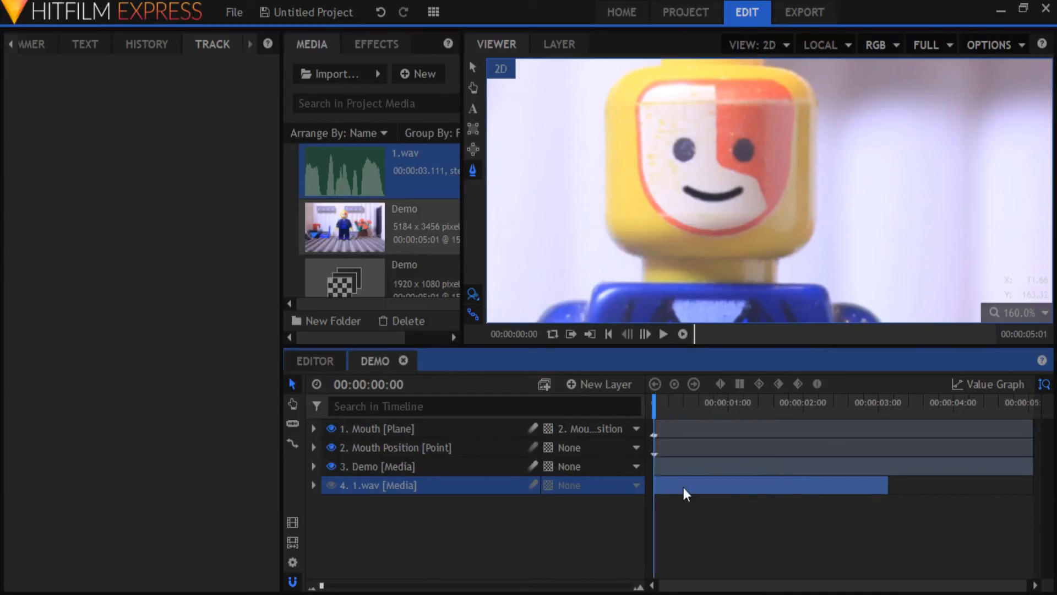
pyautogui.click(713, 402)
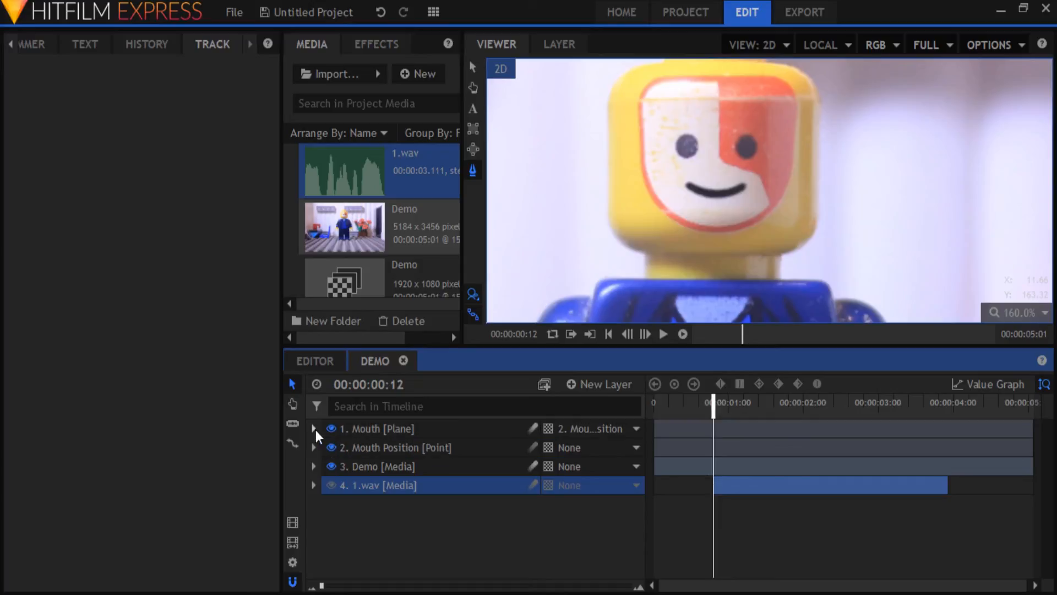
# Add a Path keyframe to the Mouth mask at frame 12, then scrub ahead to a later frame
pyautogui.click(314, 429)
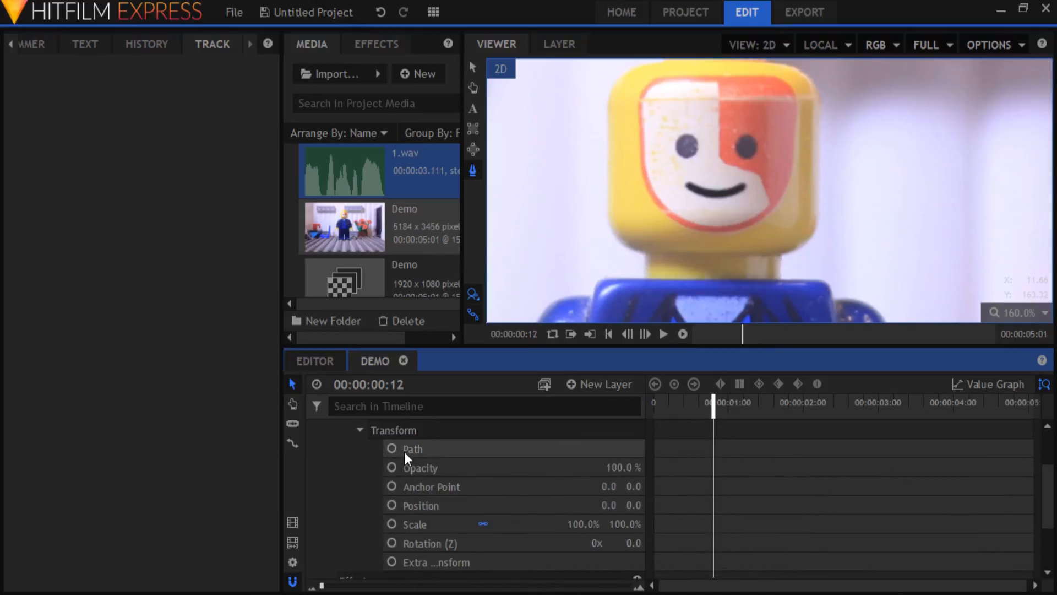
pyautogui.click(391, 449)
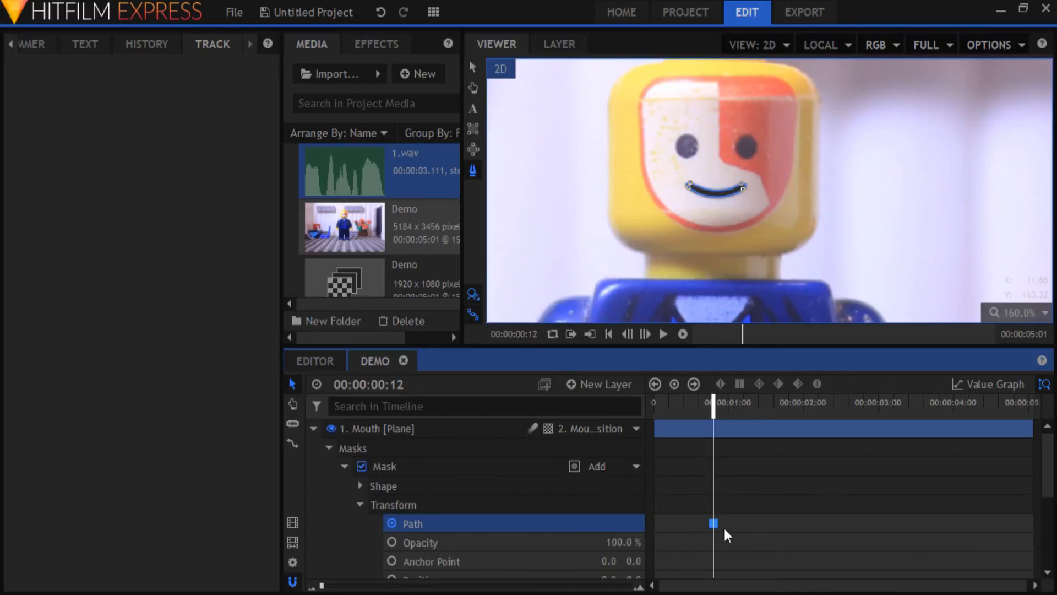
pyautogui.moveTo(742, 544)
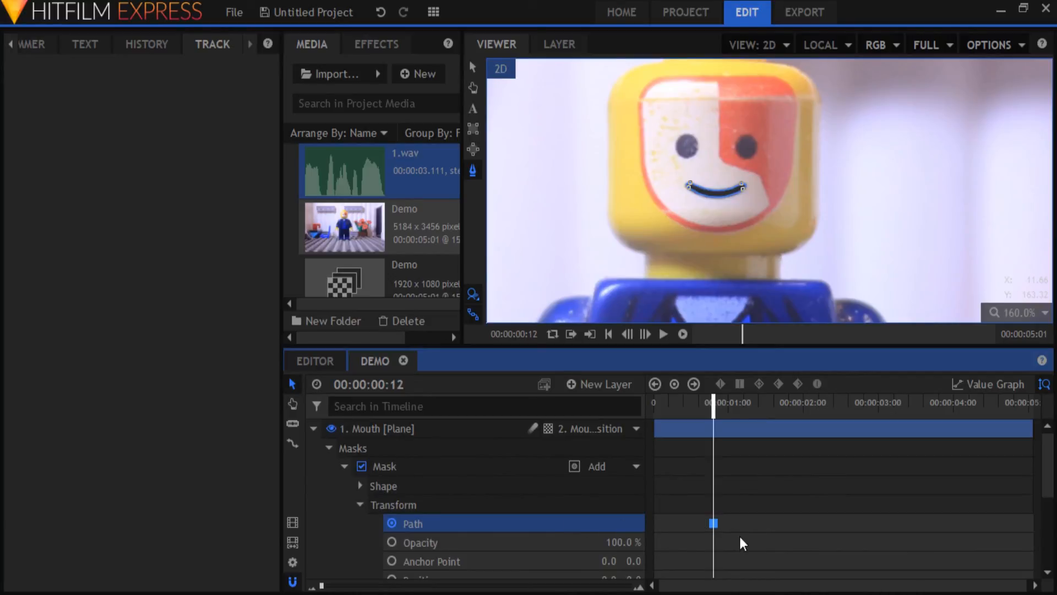
pyautogui.moveTo(713, 401); pyautogui.dragTo(727, 402)
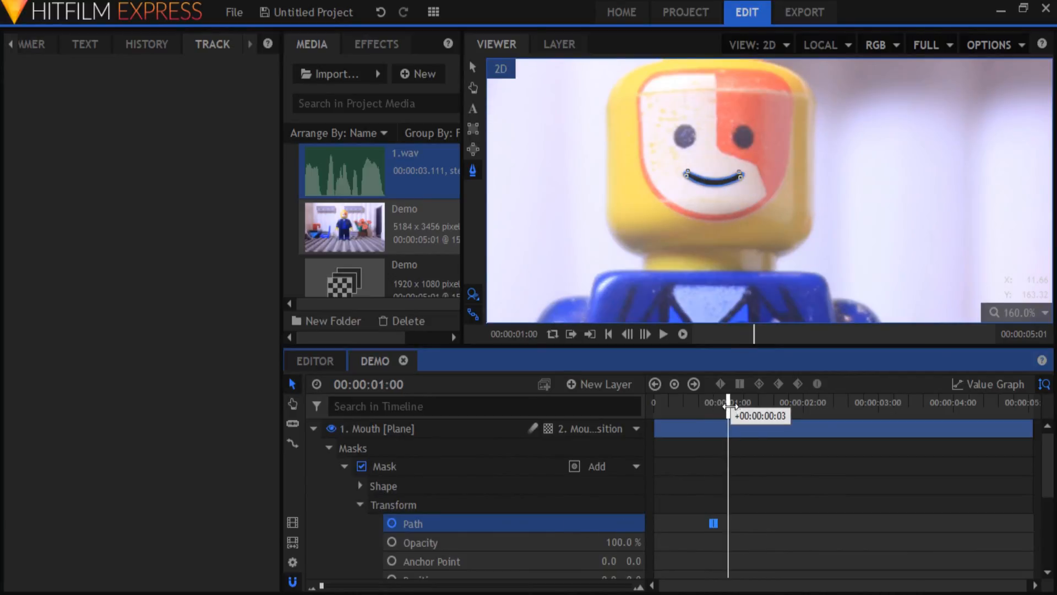